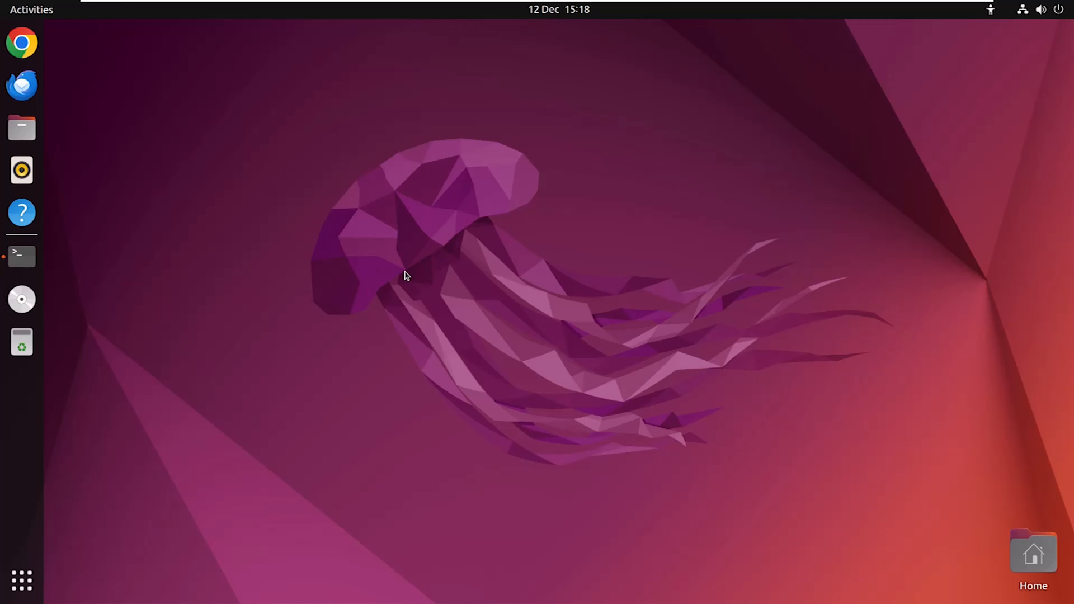
# - Launch GNOME Terminal from the dock icon
pyautogui.click(21, 256)
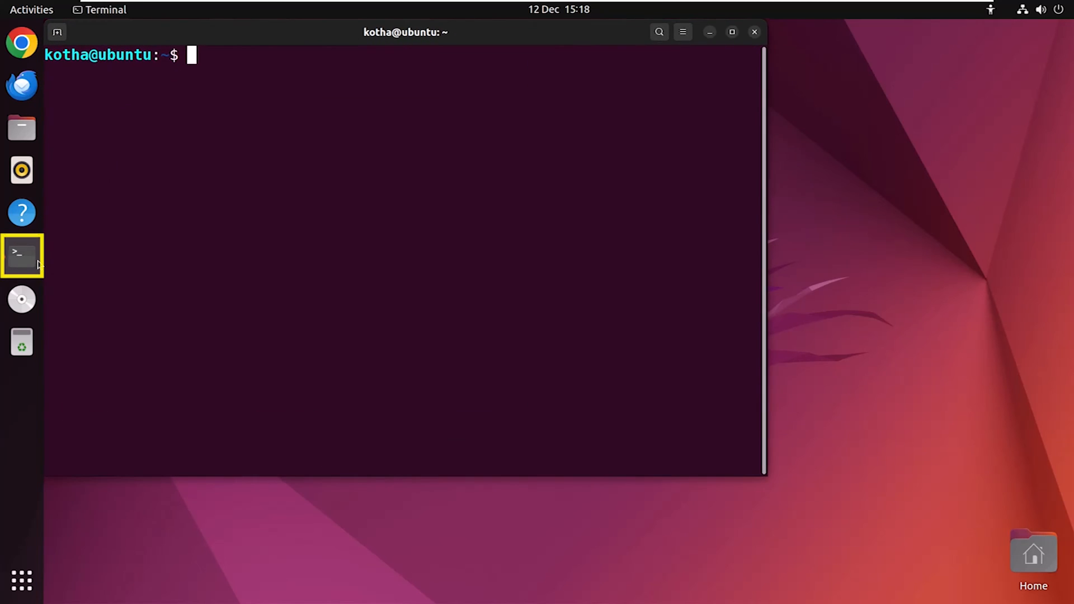
pyautogui.moveTo(36, 265)
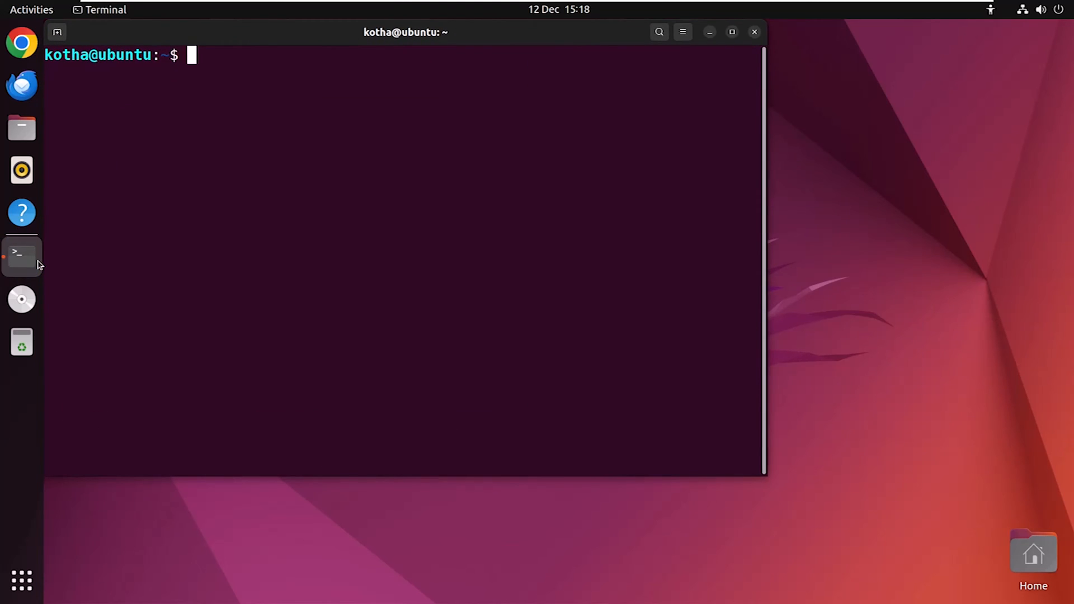
# - Run 'sudo apt update && sudo apt upgrade' so all packages are up to date
pyautogui.write('sudo apt u')
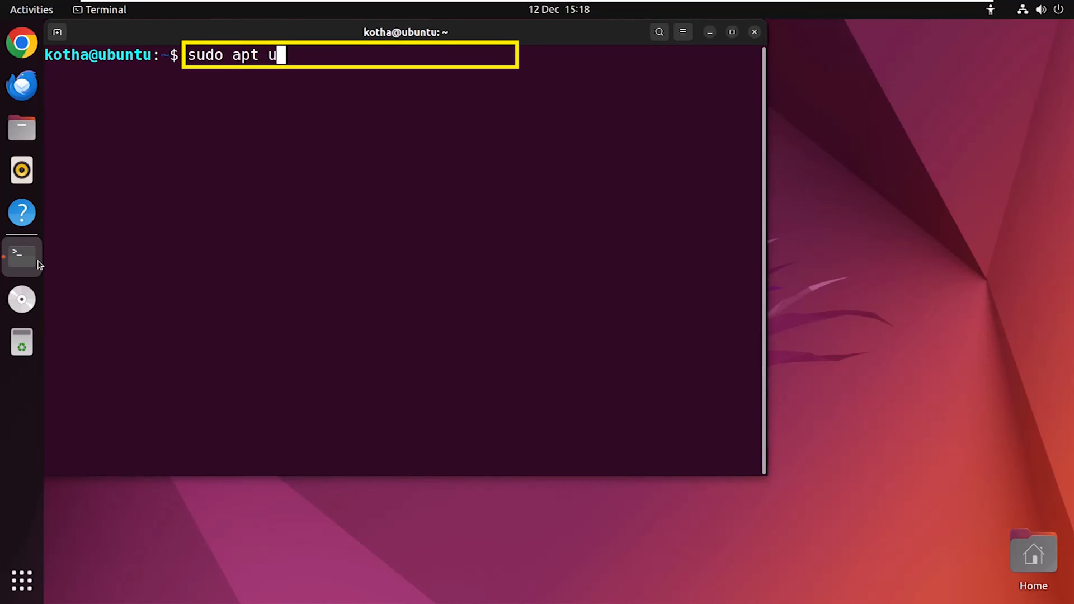
pyautogui.write('pdate && sudo apt upgrade')
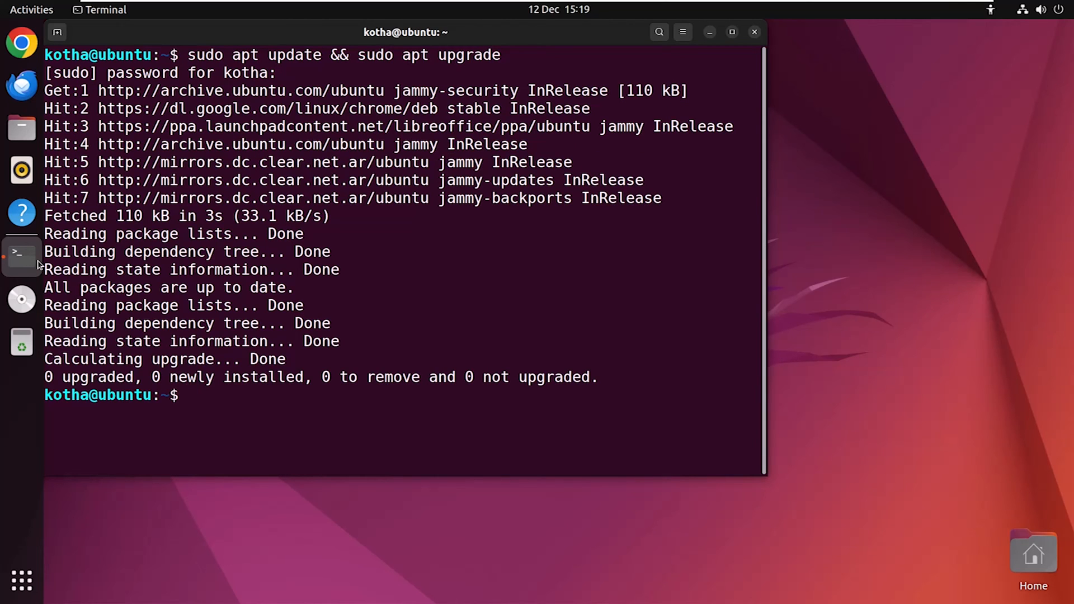
# - Install the libreoffice package and its components with 'sudo apt install libreoffice'
pyautogui.write('sudo')
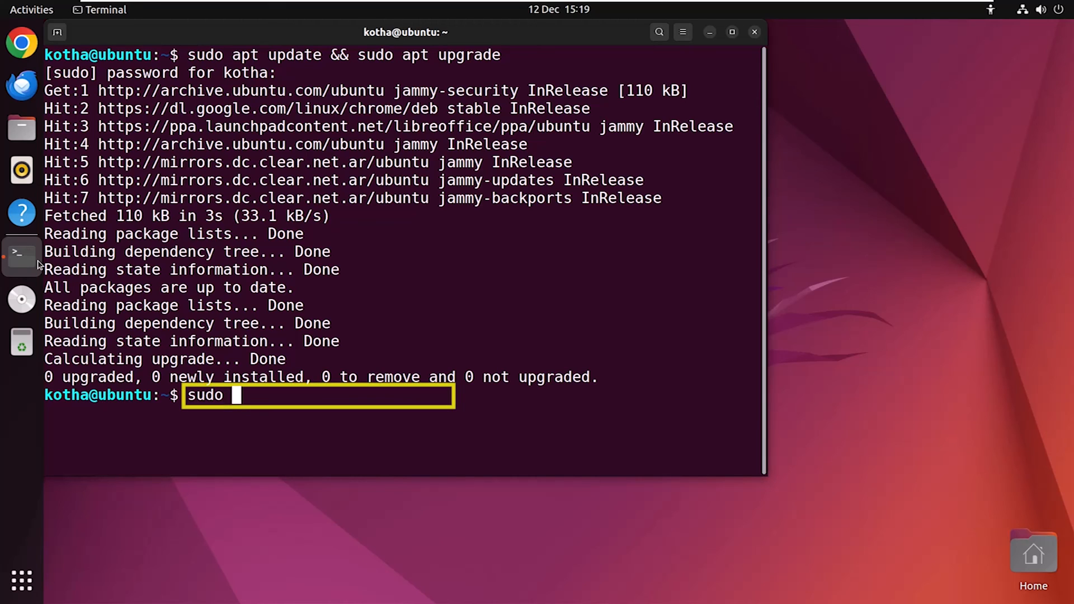
pyautogui.write('apt insta')
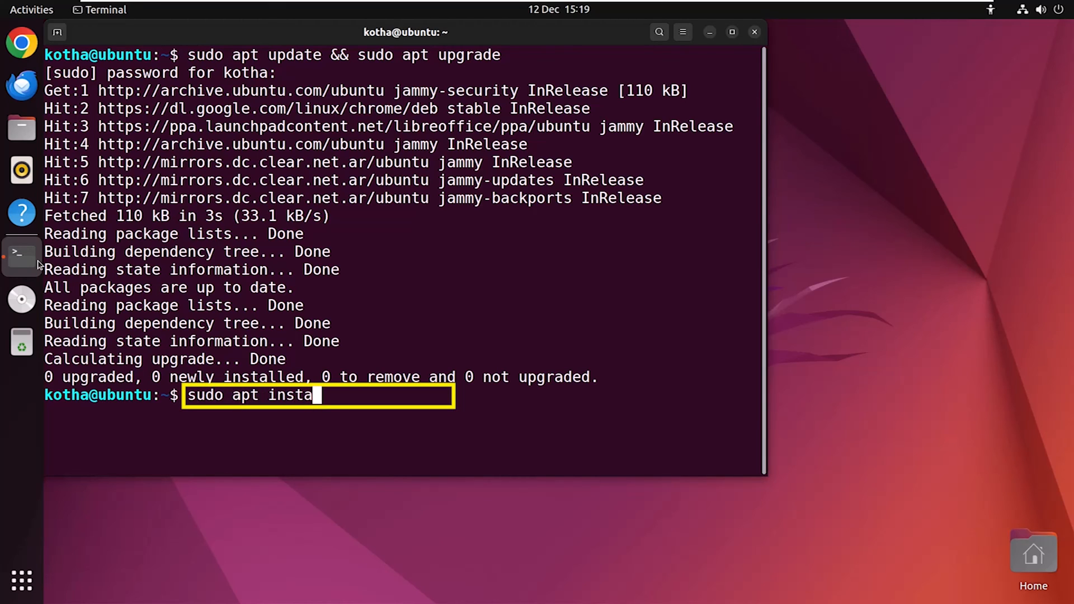
pyautogui.write('ll libreo')
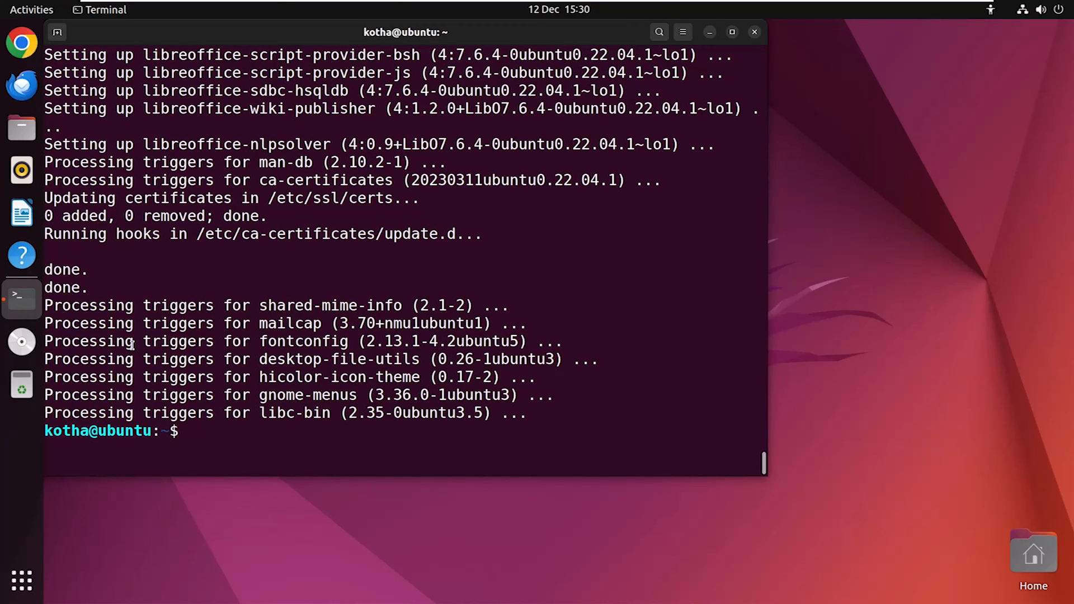
# - Confirm LibreOffice 7.6.4.1 with 'libreoffice --version', then clear the screen
pyautogui.write('libreoffice')
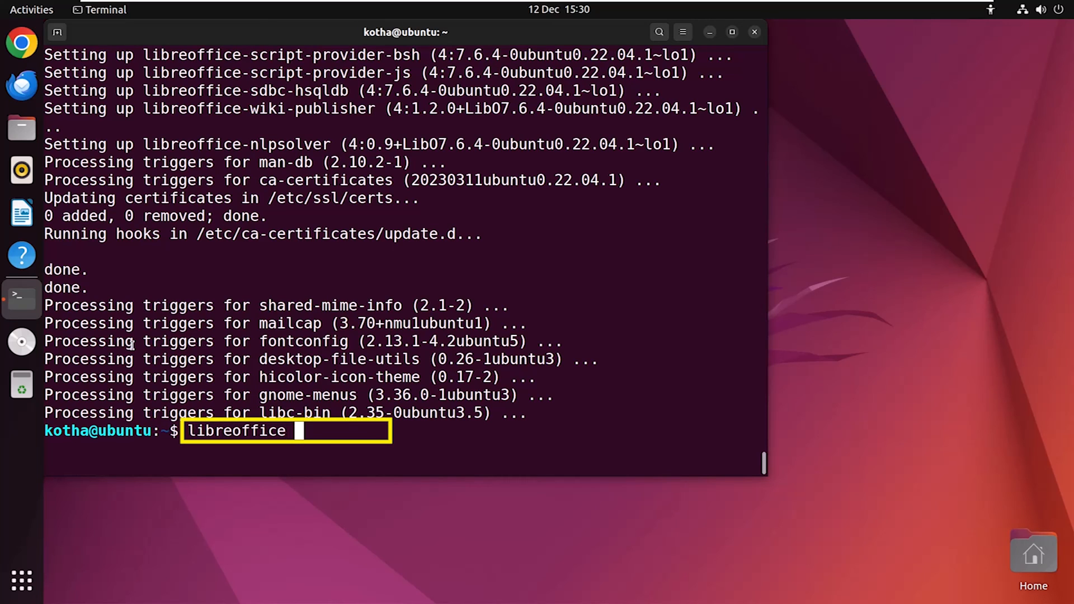
pyautogui.write('--version')
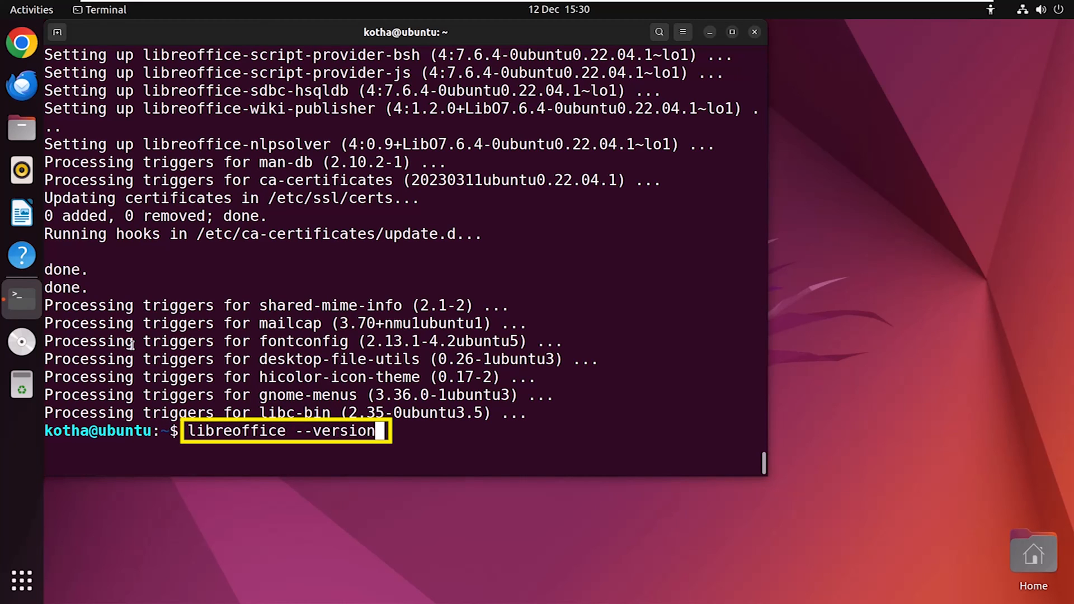
pyautogui.press('Return')
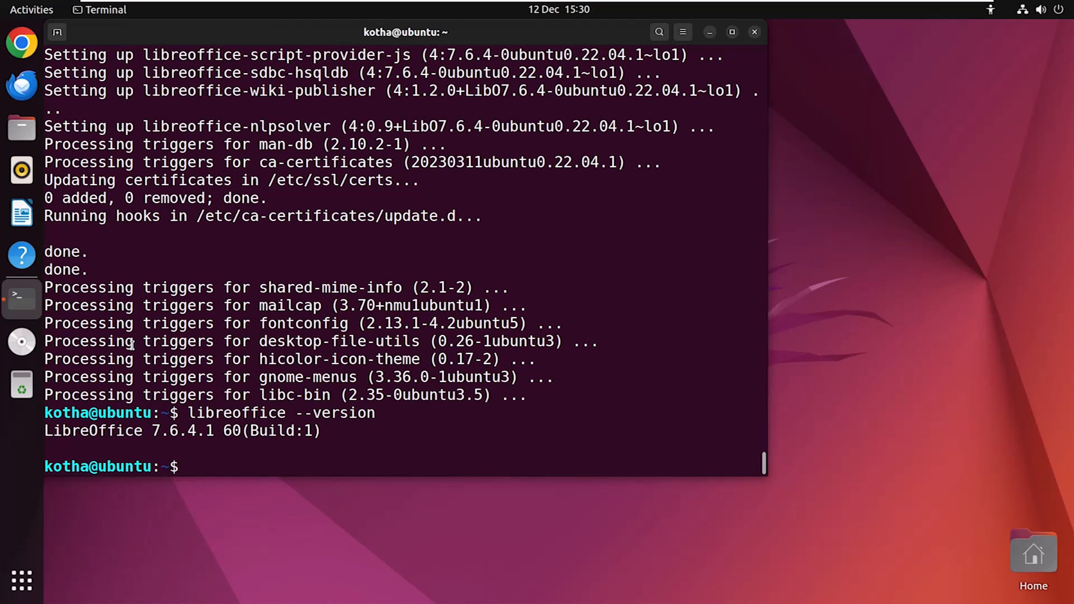
pyautogui.doubleClick(182, 431)
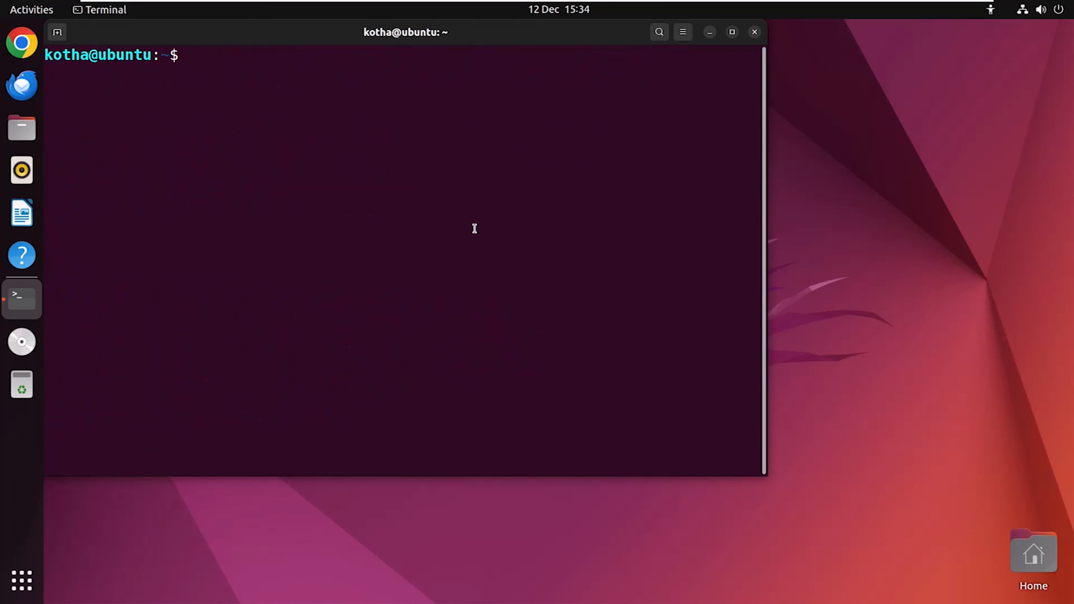
# - Purge all 'libreoffice*' packages and their configuration files, answering Y to continue
pyautogui.write('sudo apt purge lib')
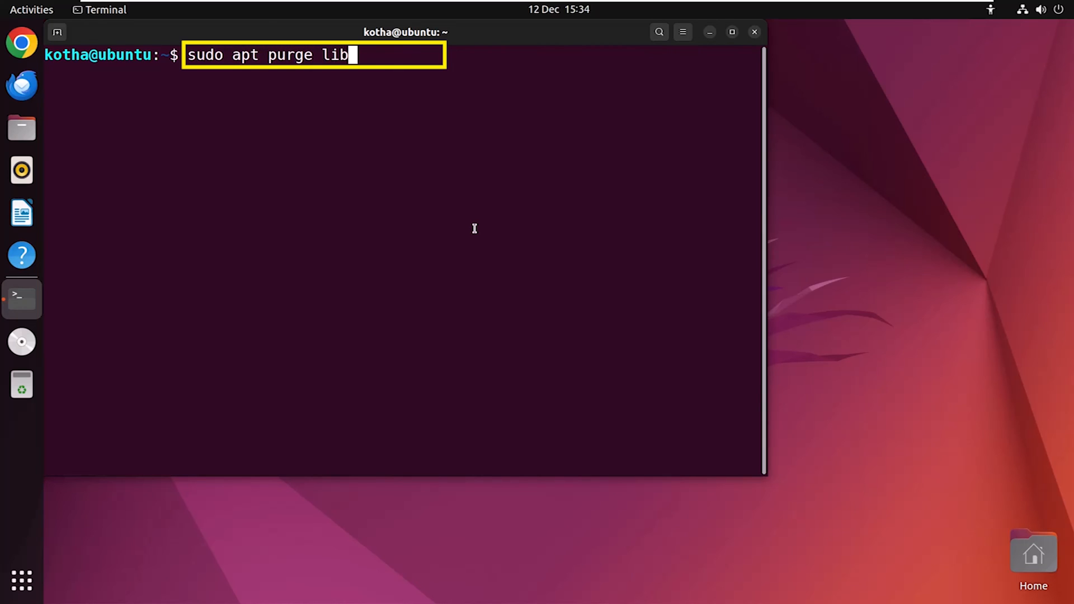
pyautogui.write('reoff')
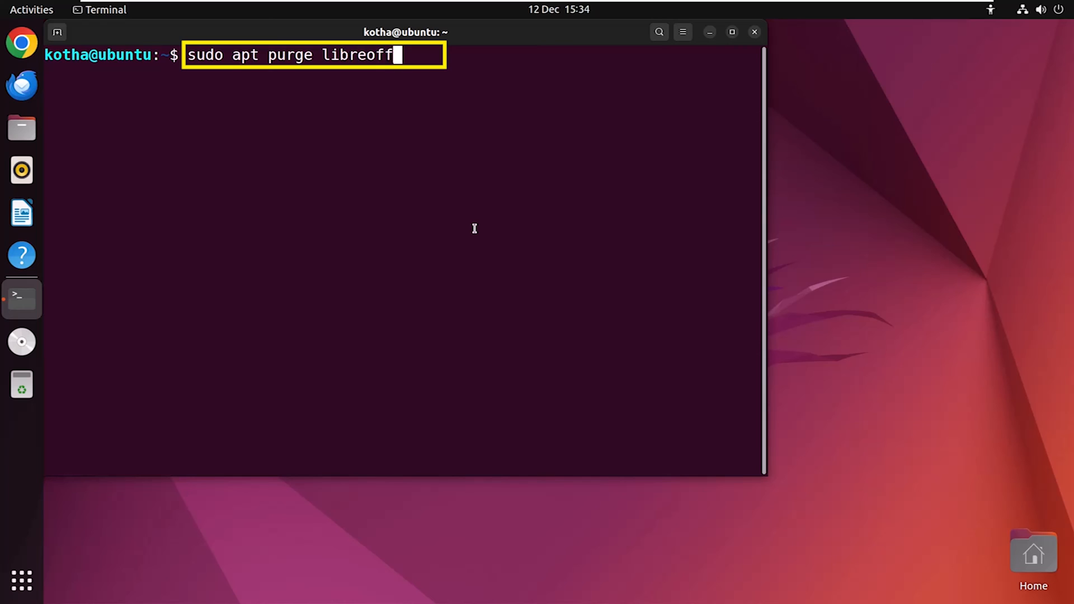
pyautogui.write('ice*')
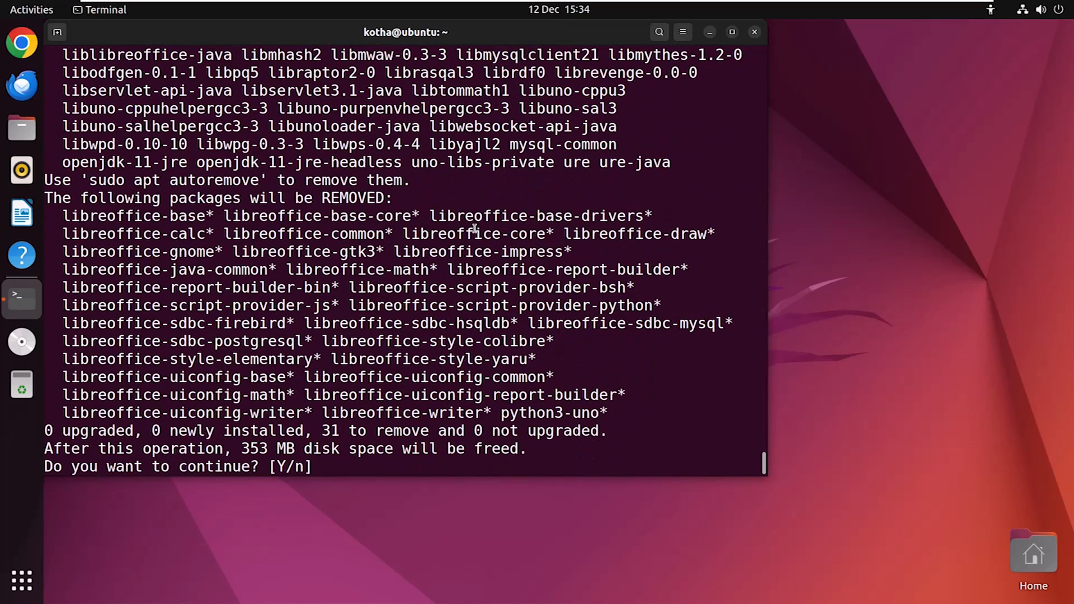
pyautogui.write('Y')
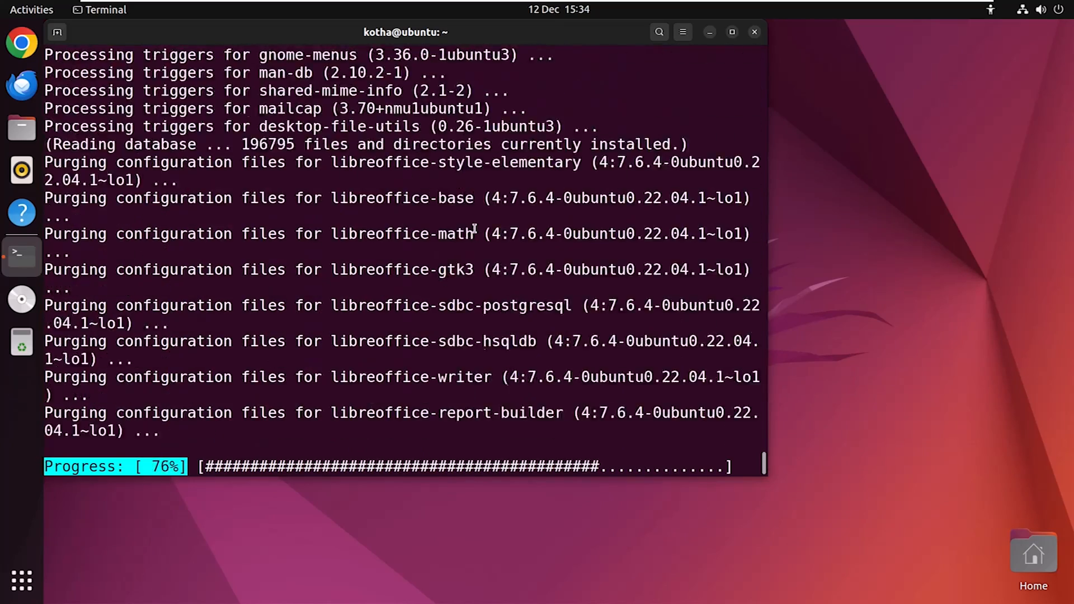
pyautogui.write('sudo apt au')
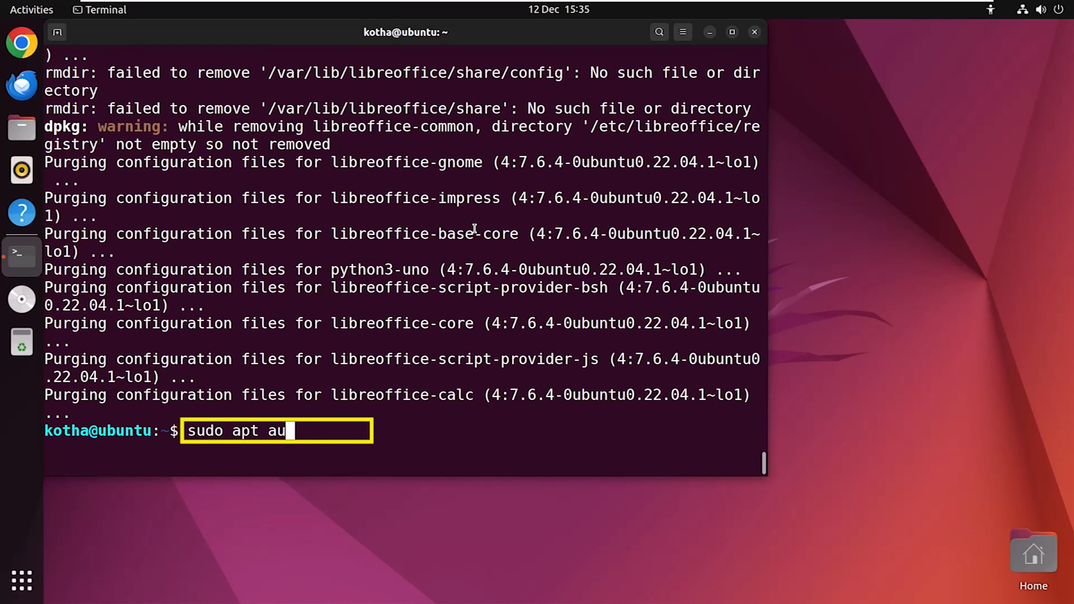
# - Run 'sudo apt autoremove' and confirm removing the 65 unneeded packages
pyautogui.write('toremove')
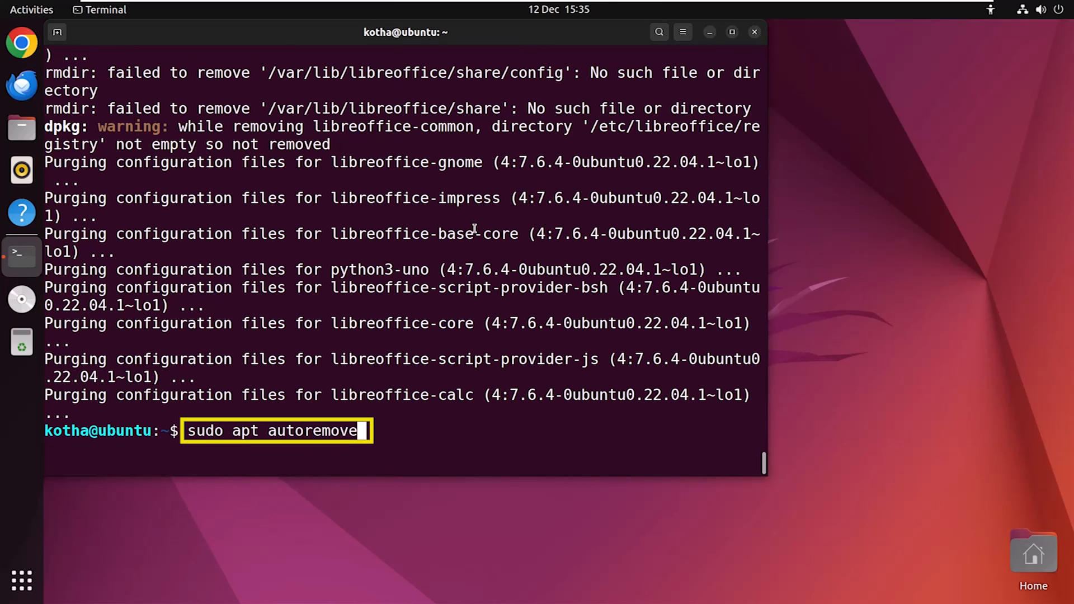
pyautogui.press('Return')
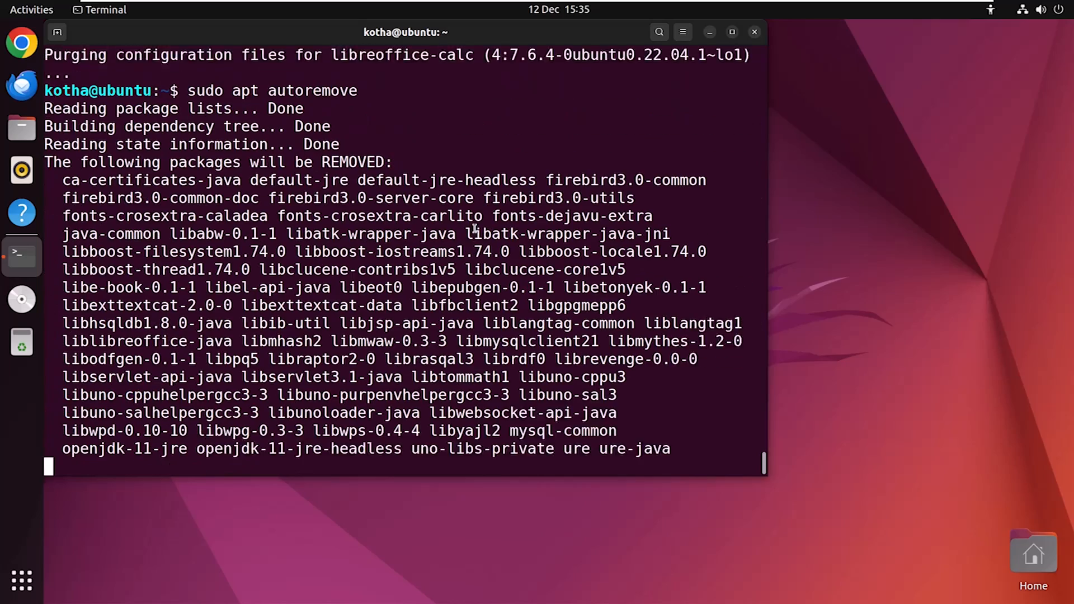
pyautogui.write('you want to continue? [Y/n] y')
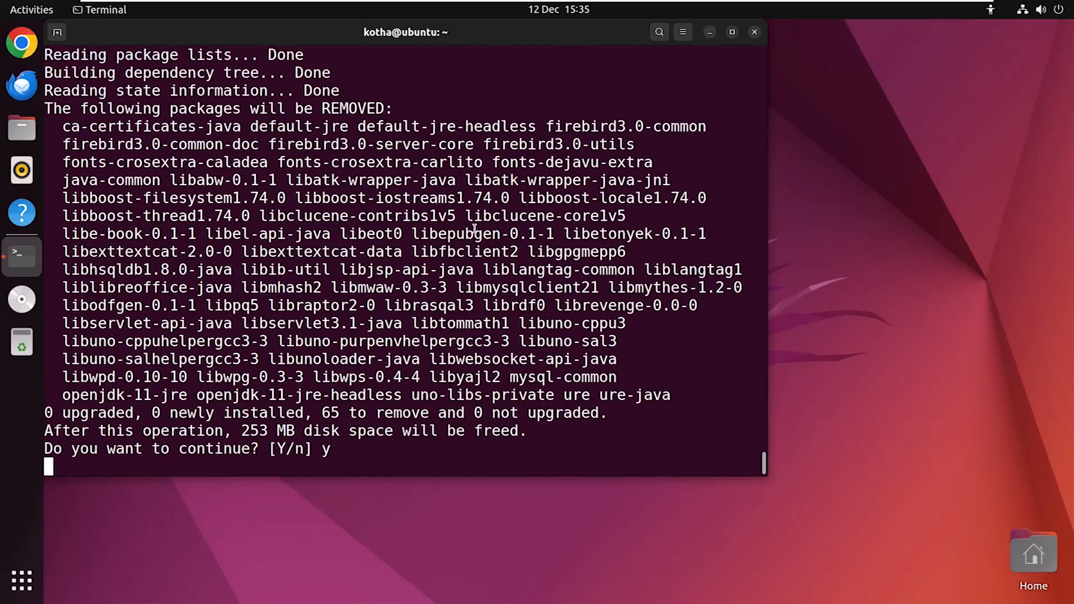
pyautogui.press('Return')
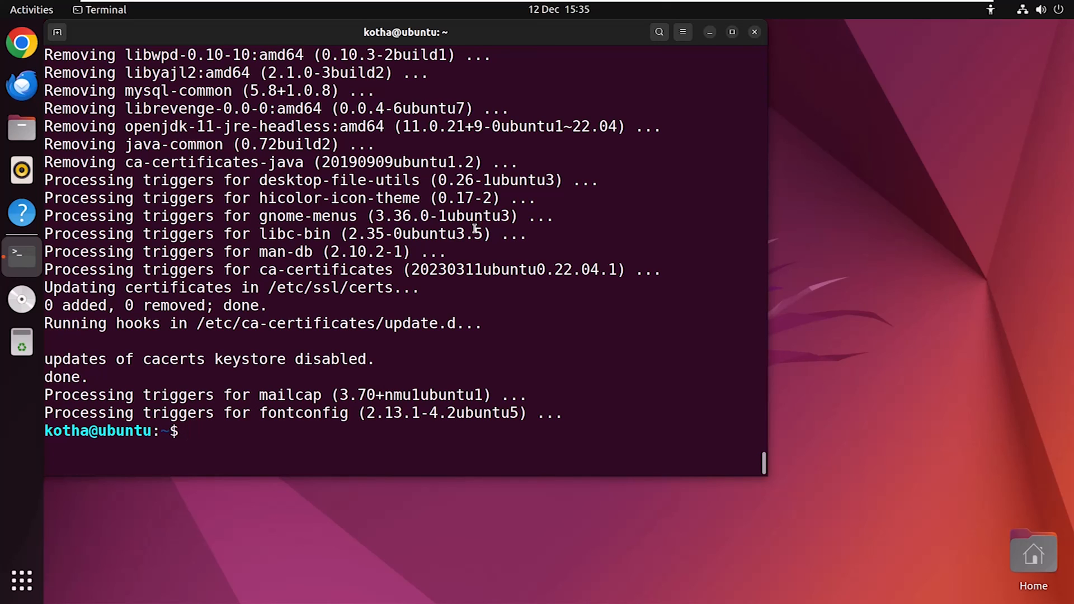
# - Run 'libreoffice --version' and get 'no such file or directory'
pyautogui.write('li')
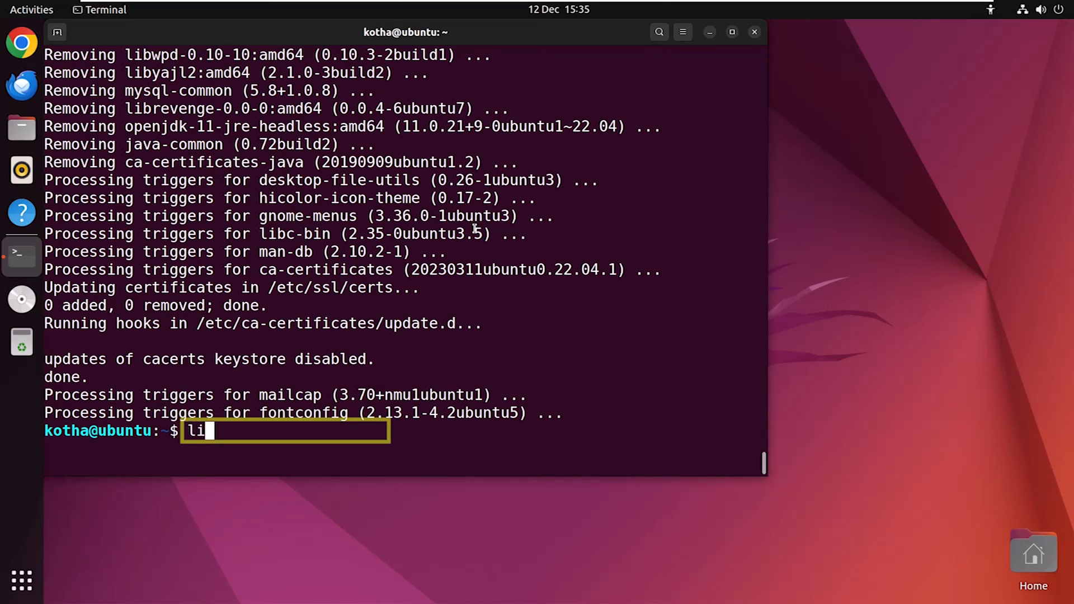
pyautogui.write('breoffic')
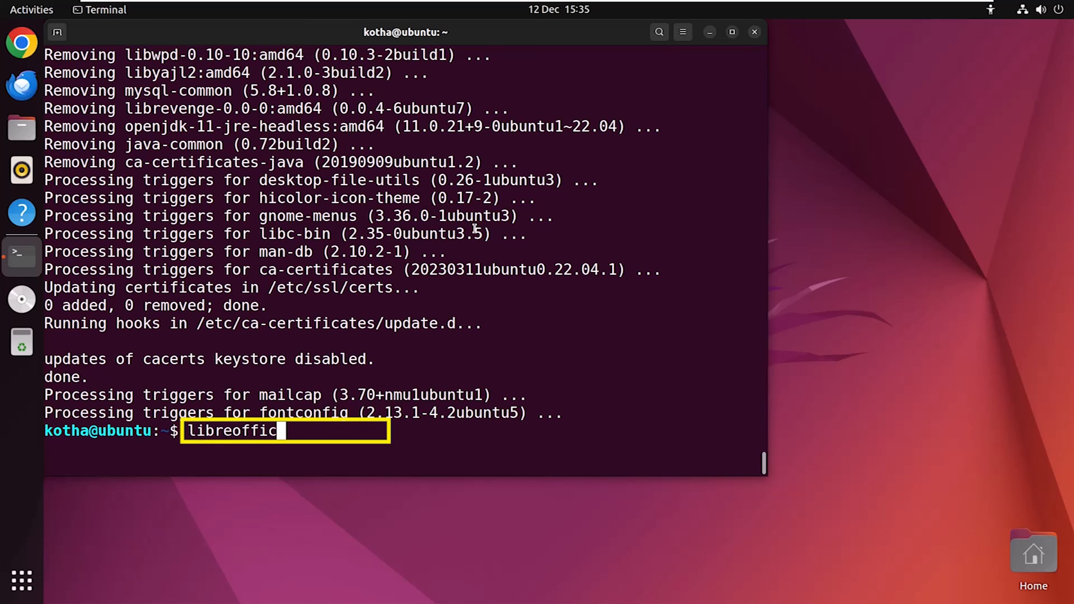
pyautogui.write('e --versio')
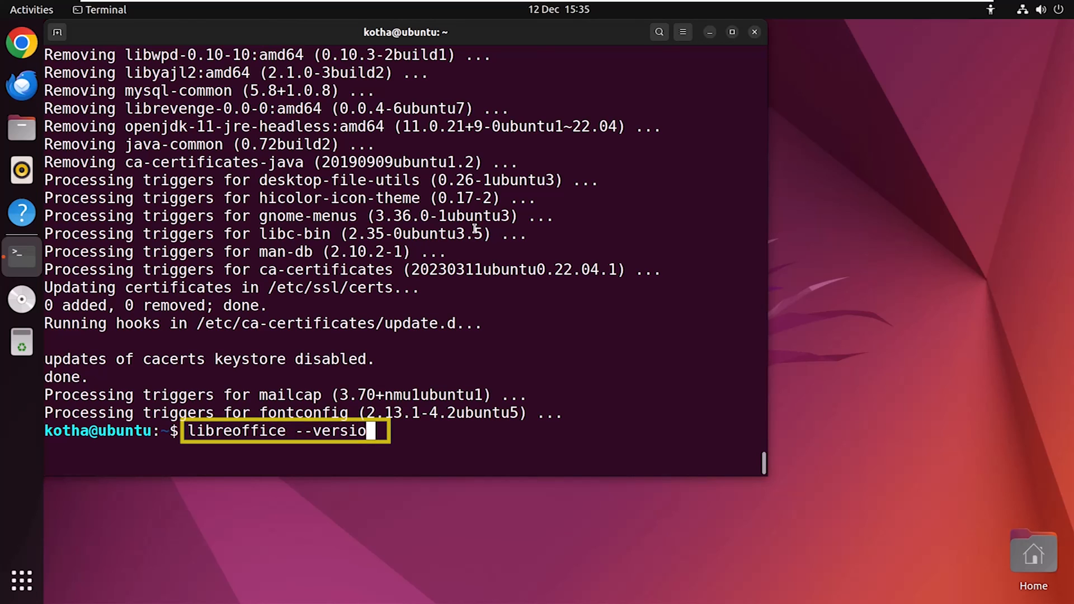
pyautogui.press('Return')
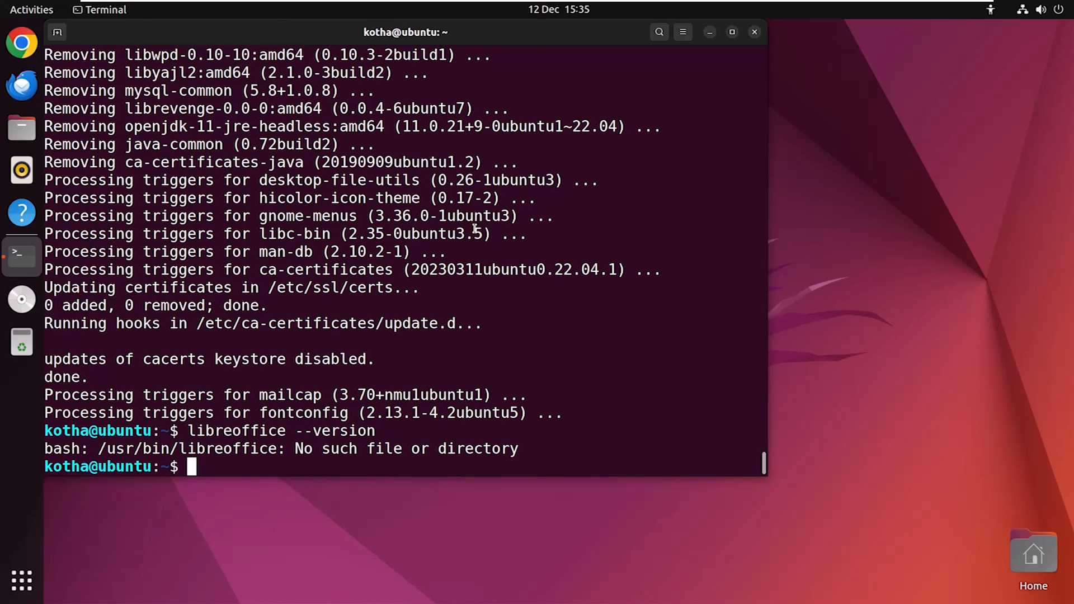